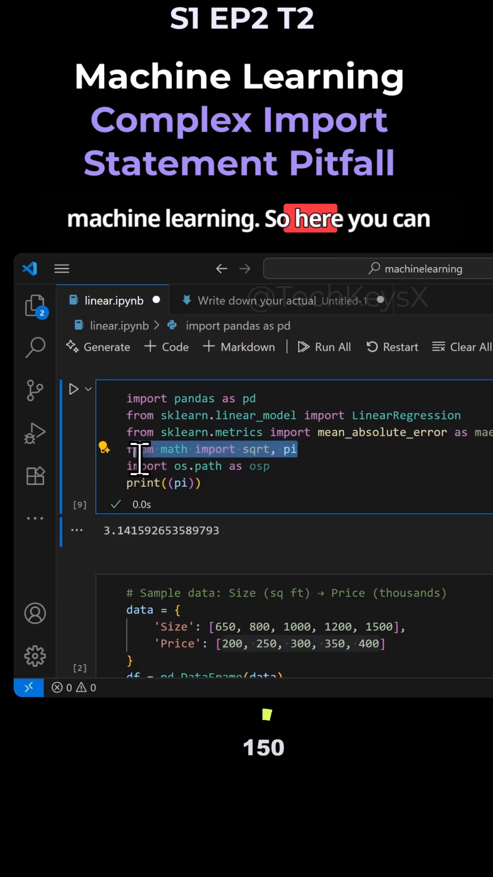
pyautogui.moveTo(174, 448)
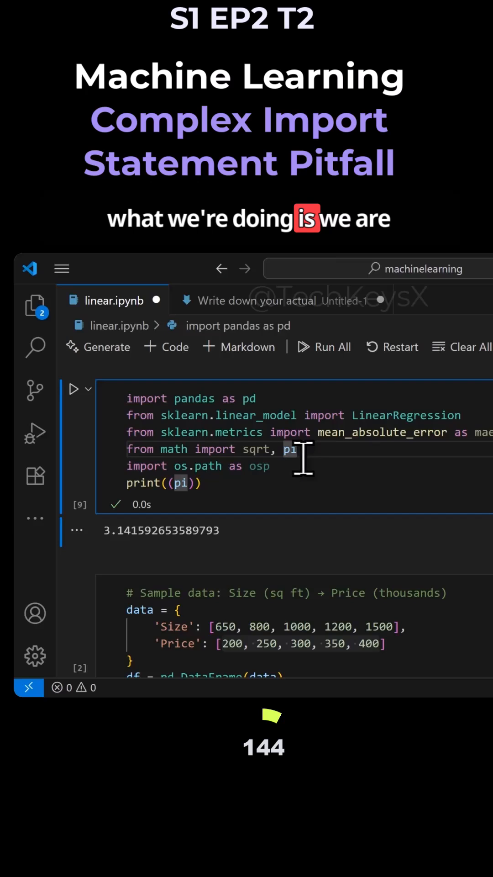
pyautogui.moveTo(255, 450)
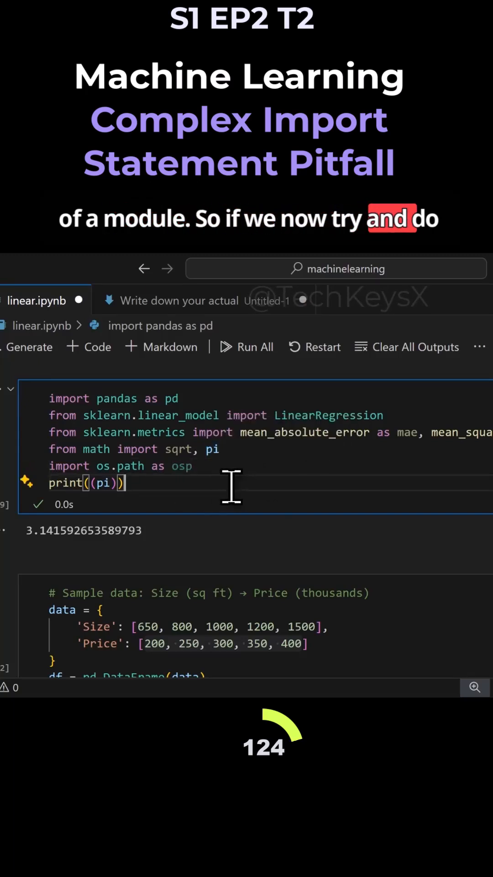
pyautogui.moveTo(110, 482)
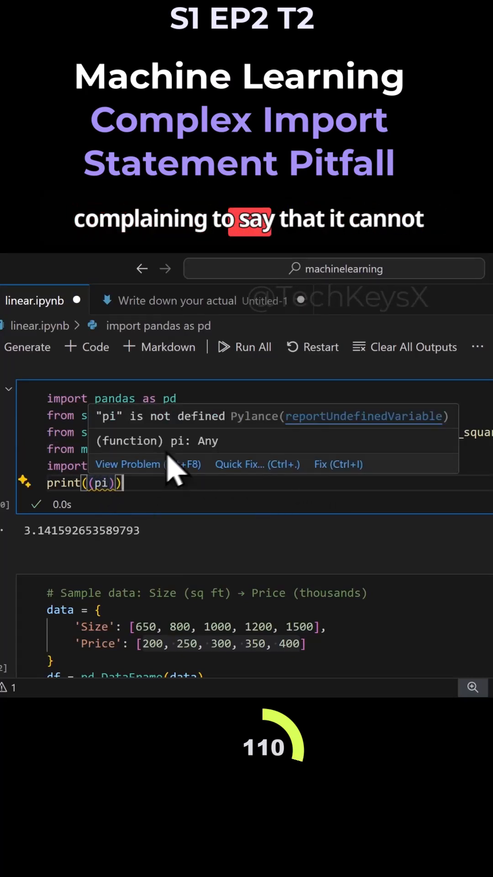
pyautogui.moveTo(224, 475)
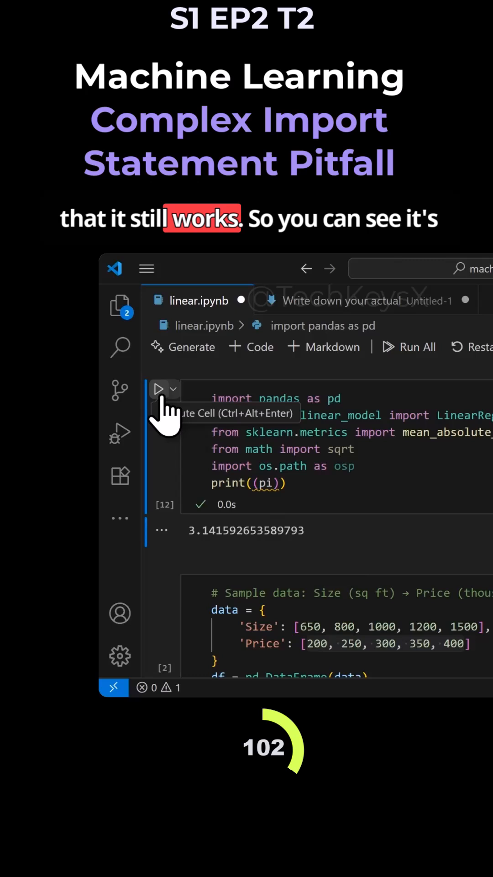
# - Rerun the cell without the pi import; it still prints 3.141592653589793
pyautogui.click(159, 389)
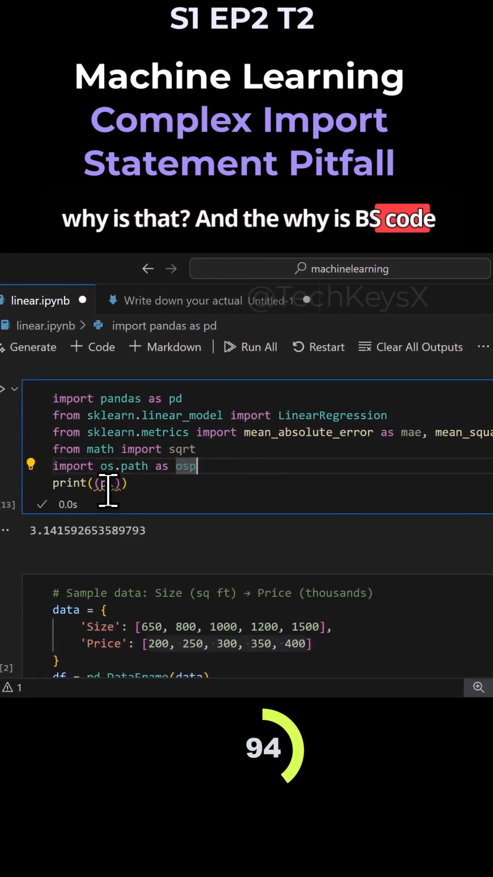
pyautogui.moveTo(114, 482)
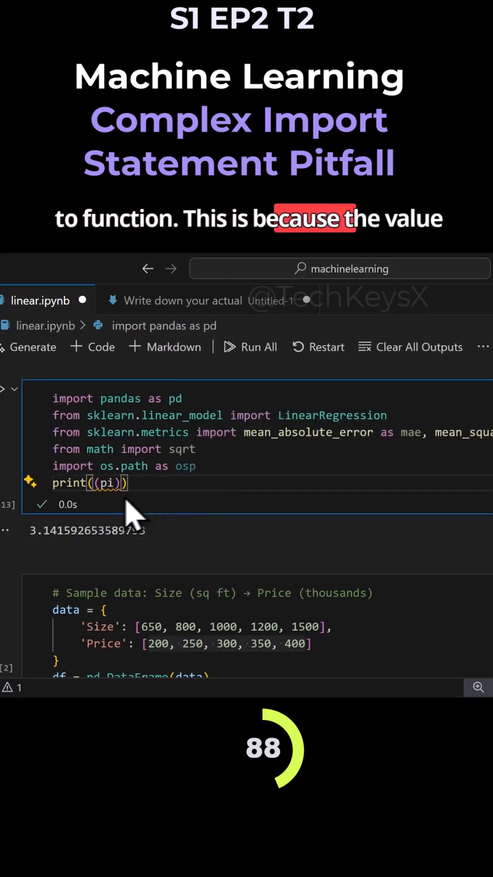
pyautogui.moveTo(111, 484)
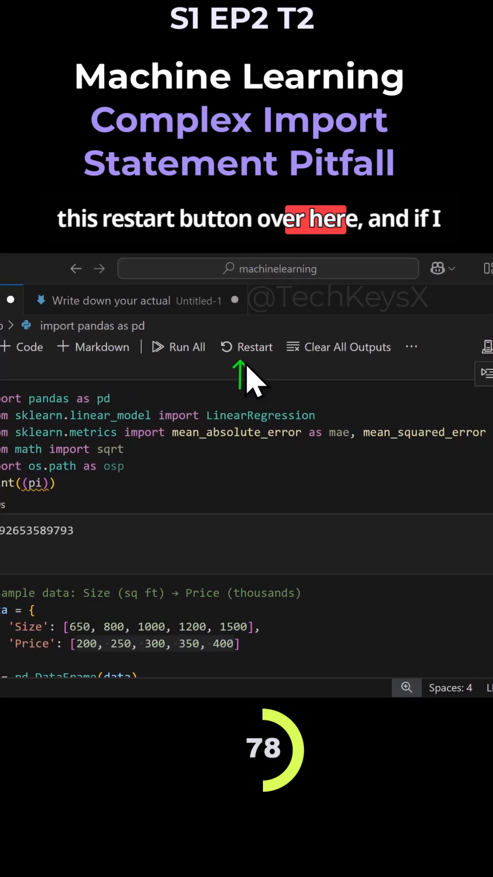
# - Restart the kernel so the rerun cell raises NameError: name 'pi' is not defined
pyautogui.click(251, 347)
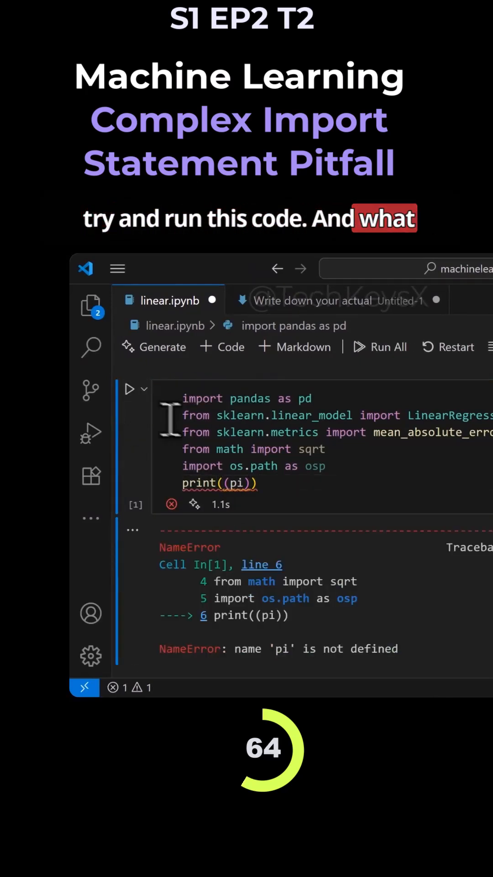
pyautogui.moveTo(240, 483)
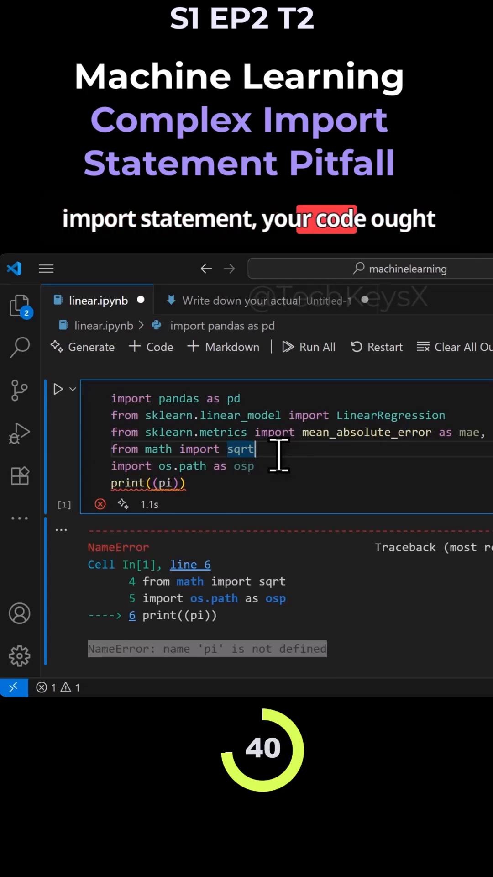
pyautogui.moveTo(58, 389)
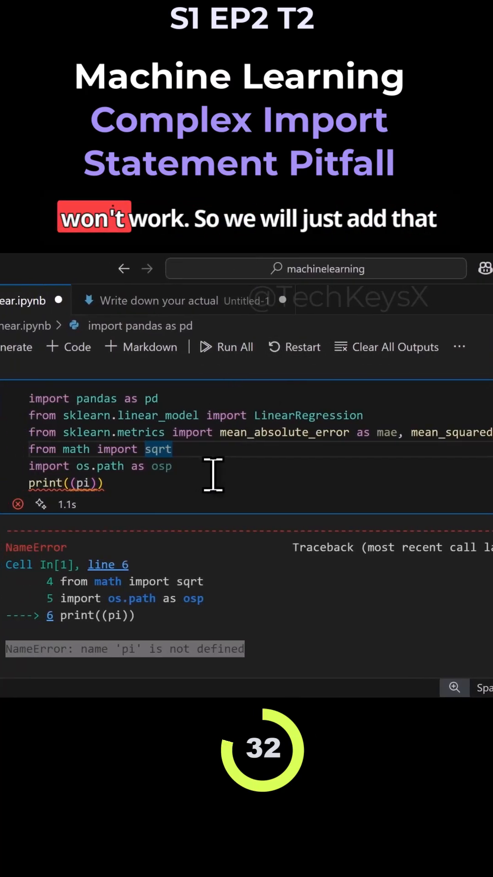
# - Add ', pi' back after sqrt in the math import so the cell prints 3.141592653589793
pyautogui.write(', pi')
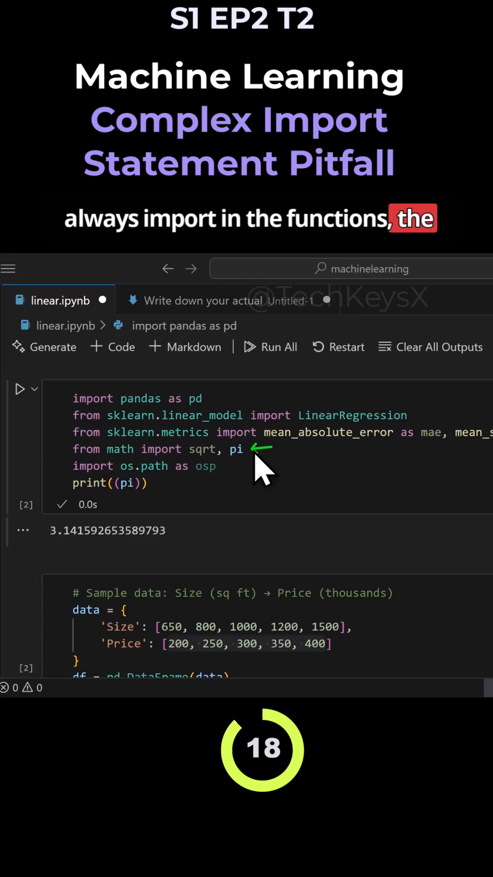
pyautogui.moveTo(374, 425)
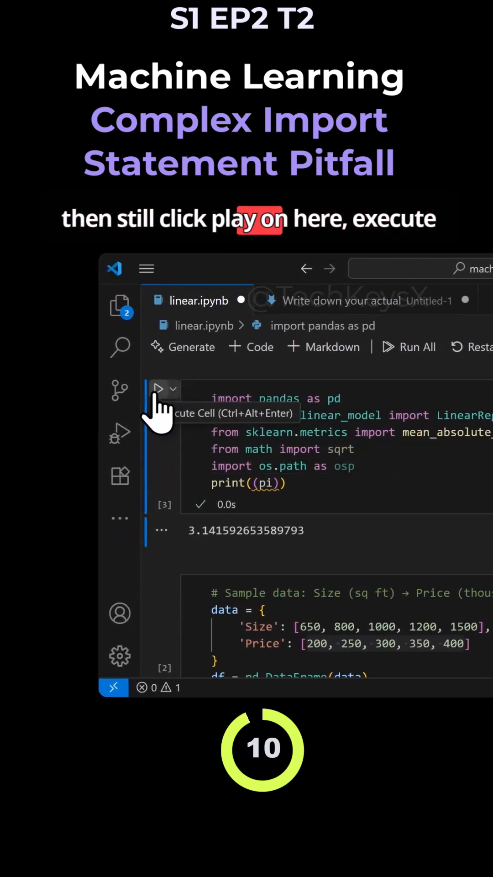
# - Rerun the sqrt-only import cell, which still outputs 3.141592653589793
pyautogui.click(159, 388)
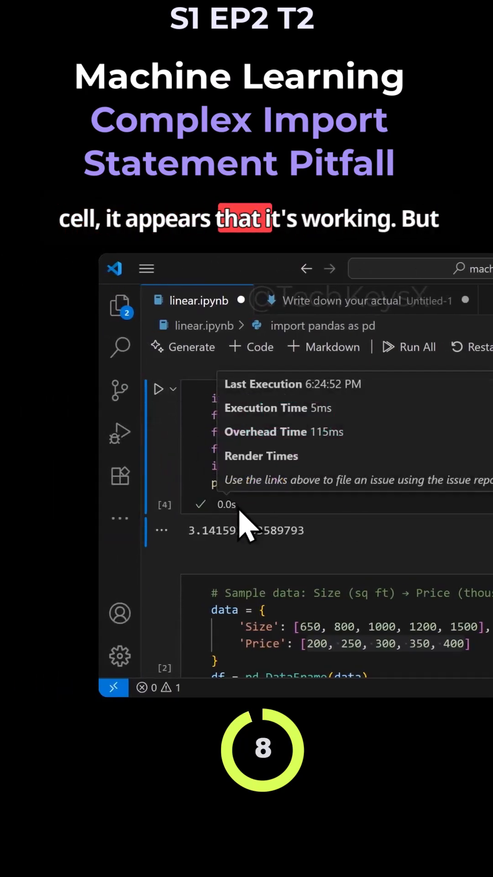